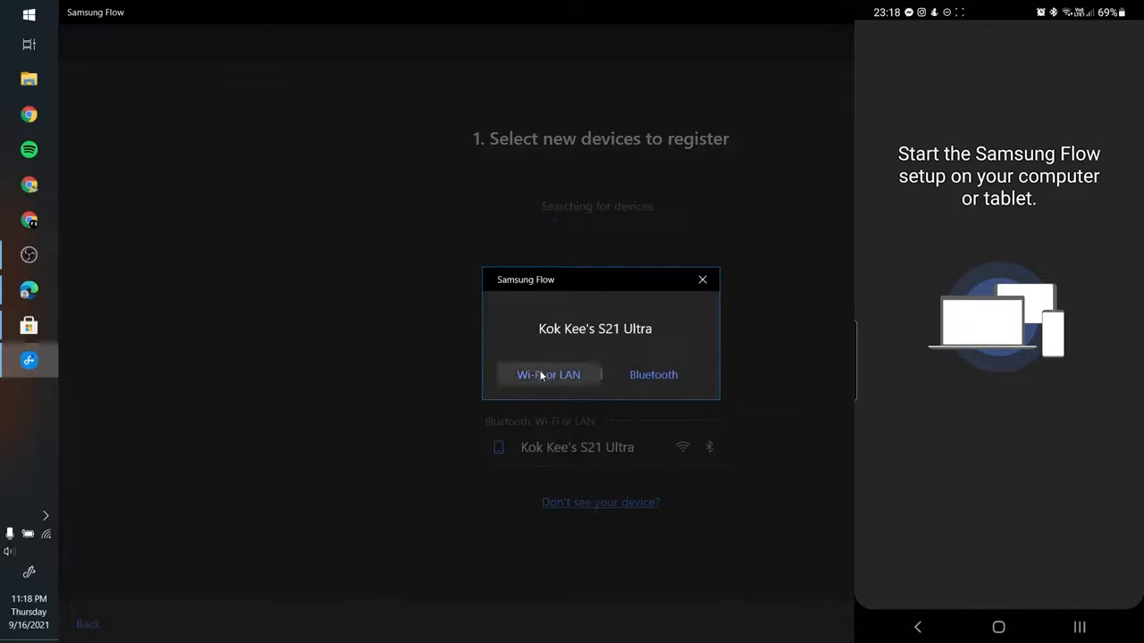
Step: Connect to Kok Kee's S21 Ultra over Wi-Fi/LAN, reaching the passkey registration step
click(549, 375)
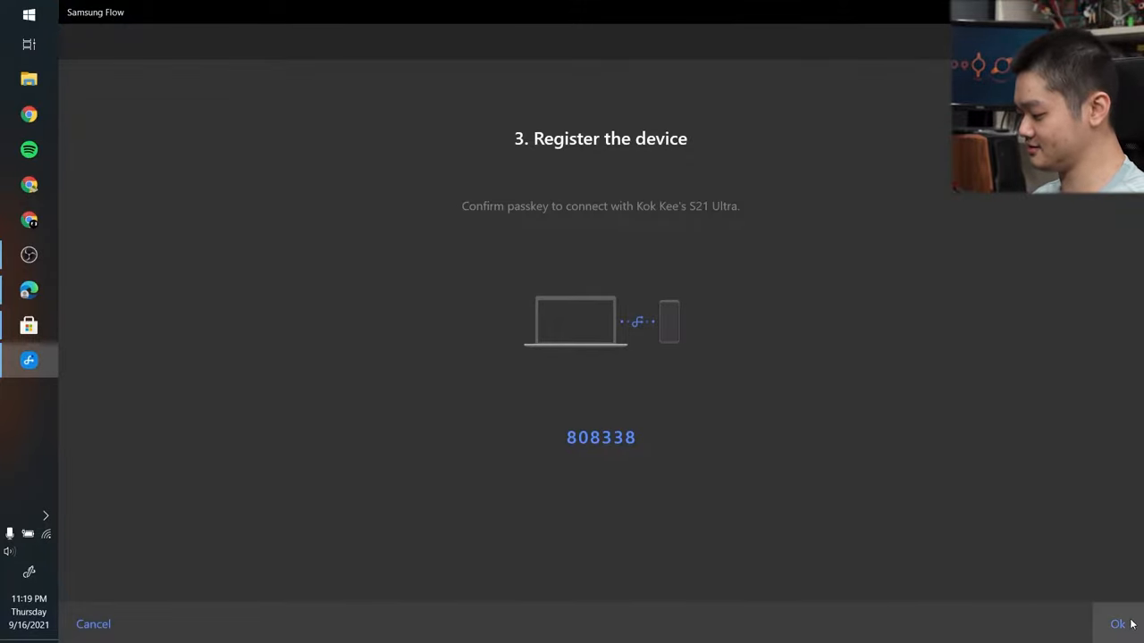
Step: Confirm the passkey, allow phone-call management, and switch on notification access for Samsung Flow
click(1119, 623)
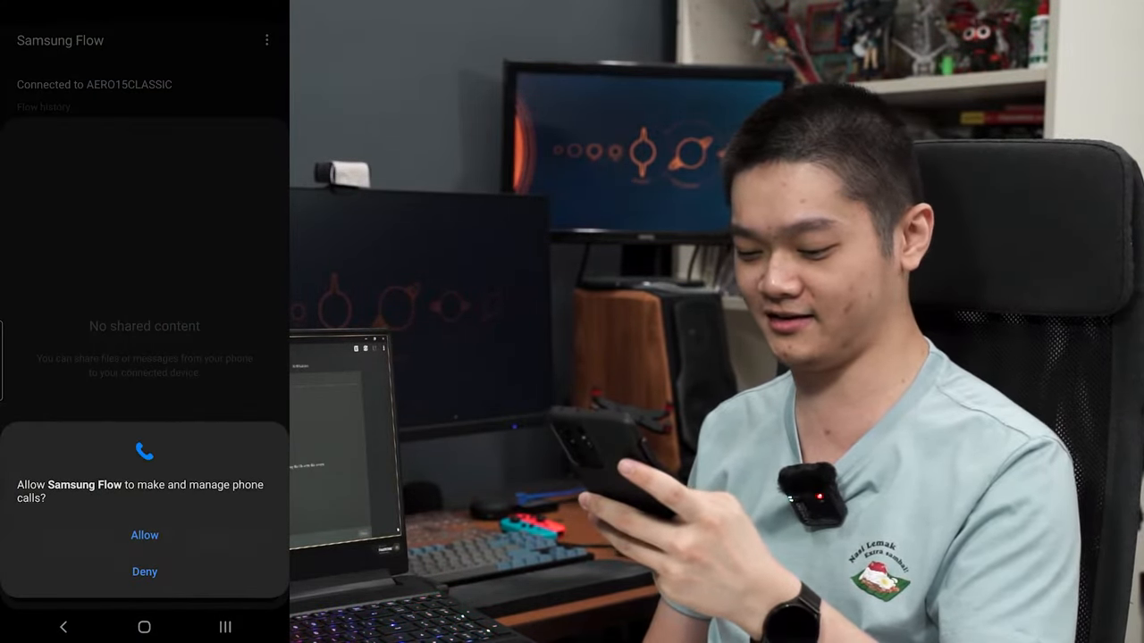
click(143, 534)
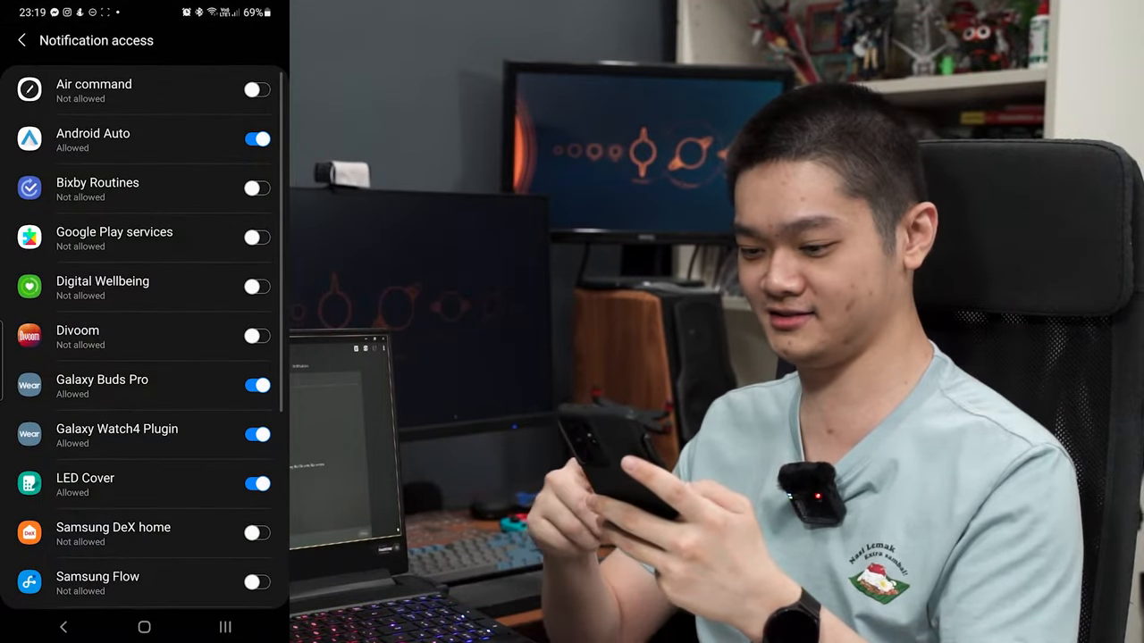
scroll(down, 3)
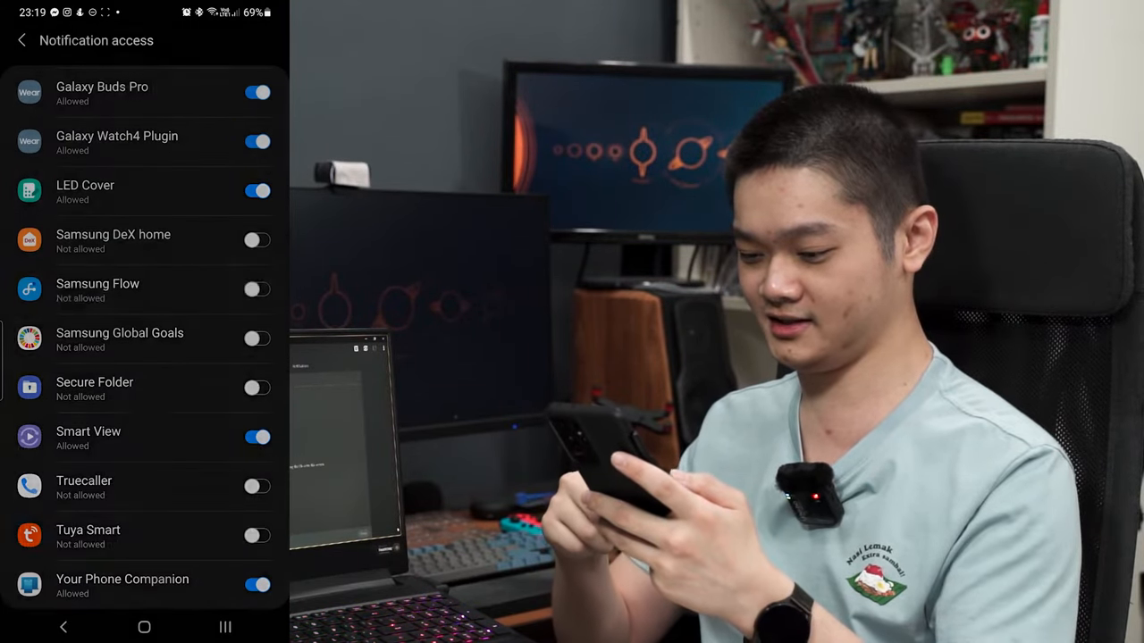
click(97, 282)
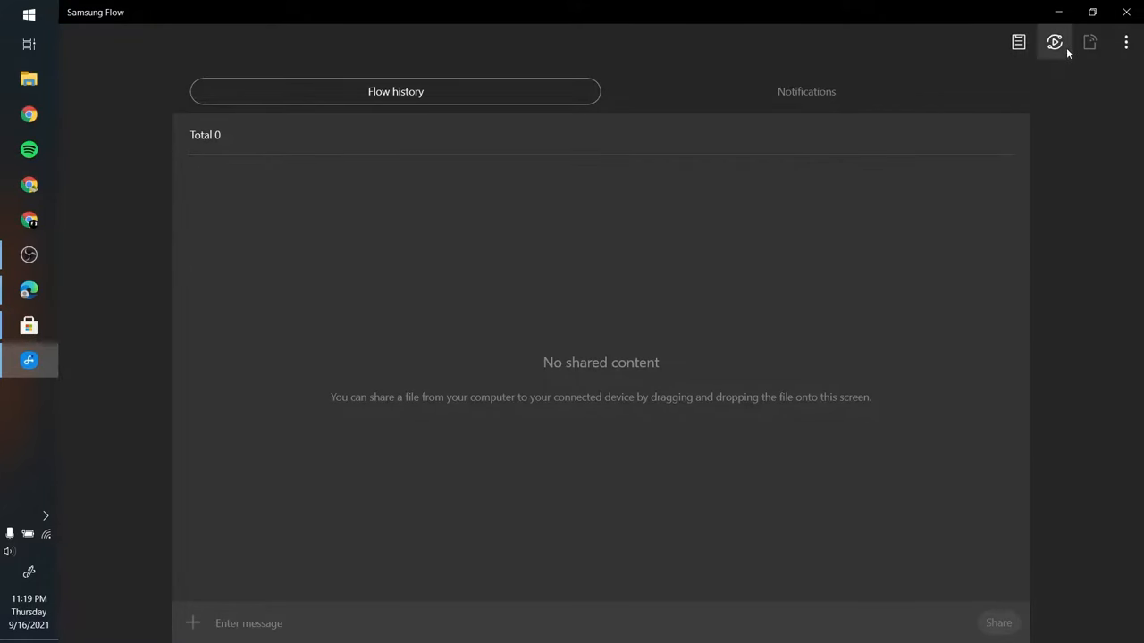
mouse_move(1054, 43)
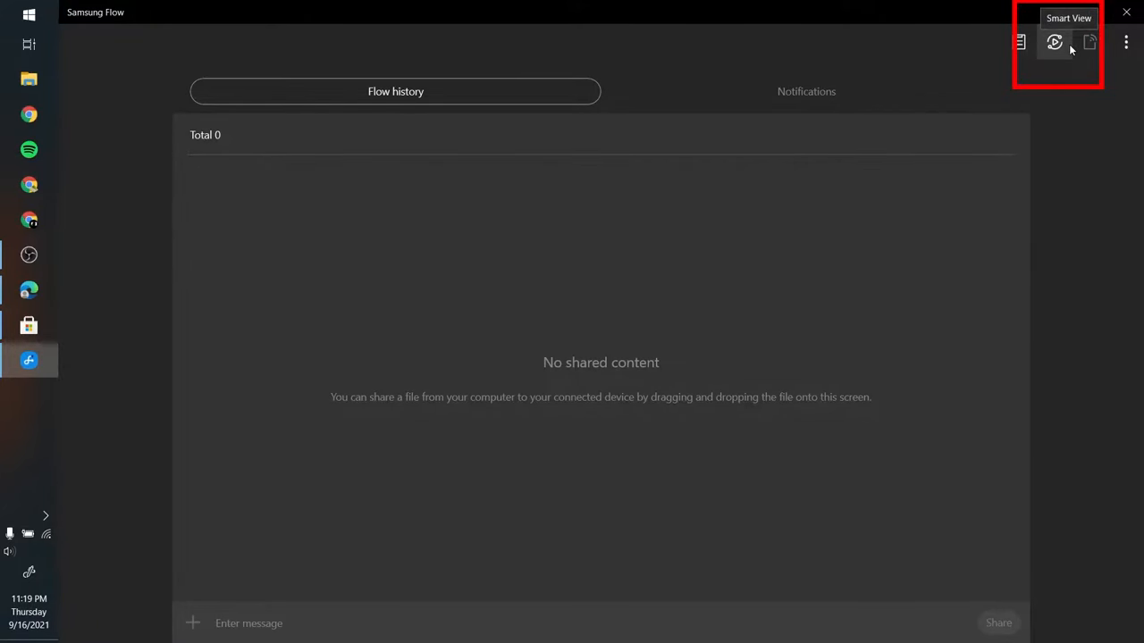
Step: Start Smart View so the phone screen mirrors on the laptop in its own window
click(1055, 43)
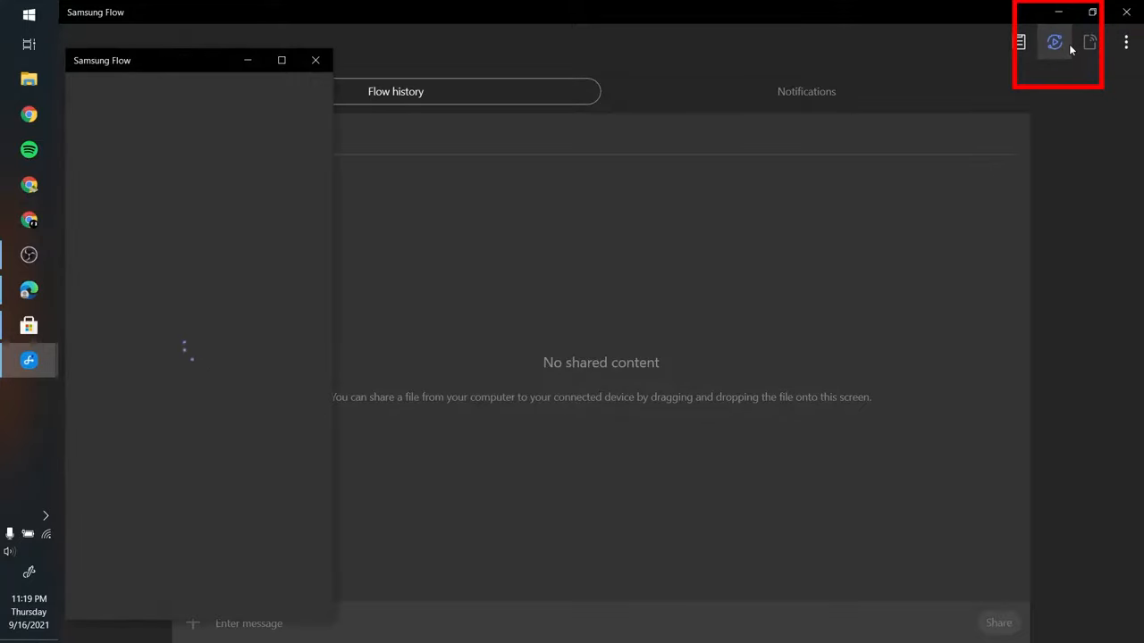
click(1054, 43)
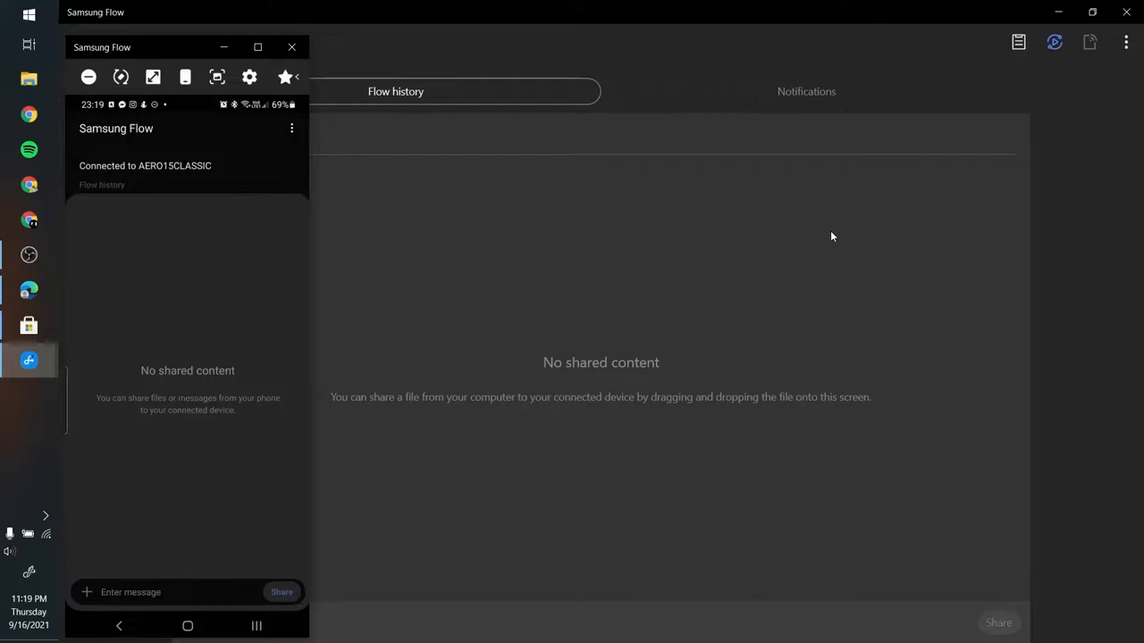
mouse_move(257, 46)
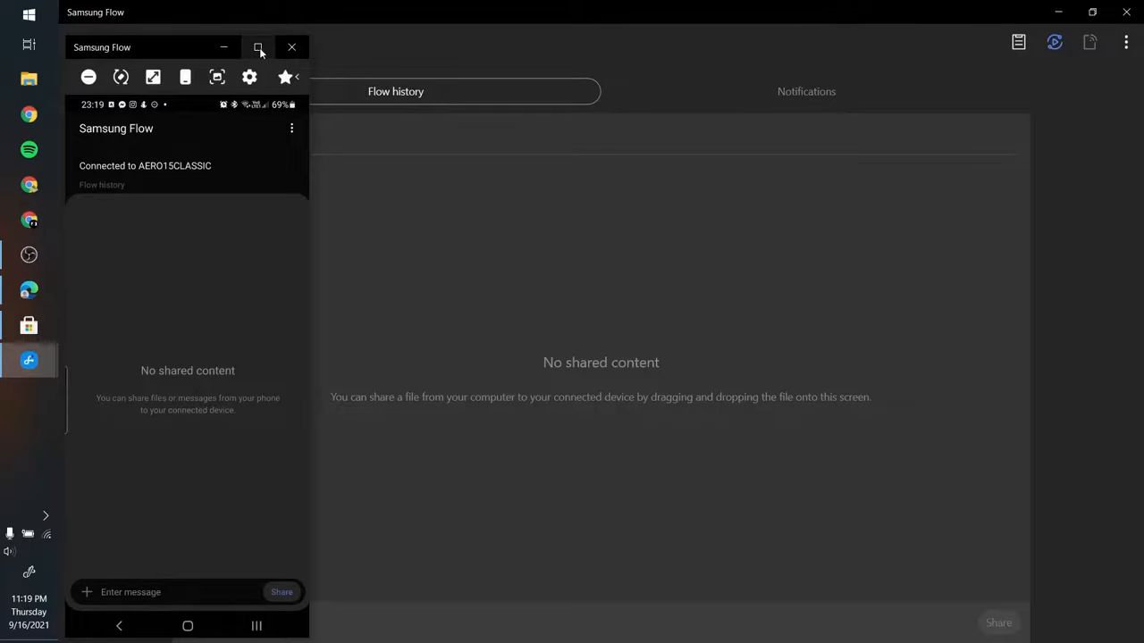